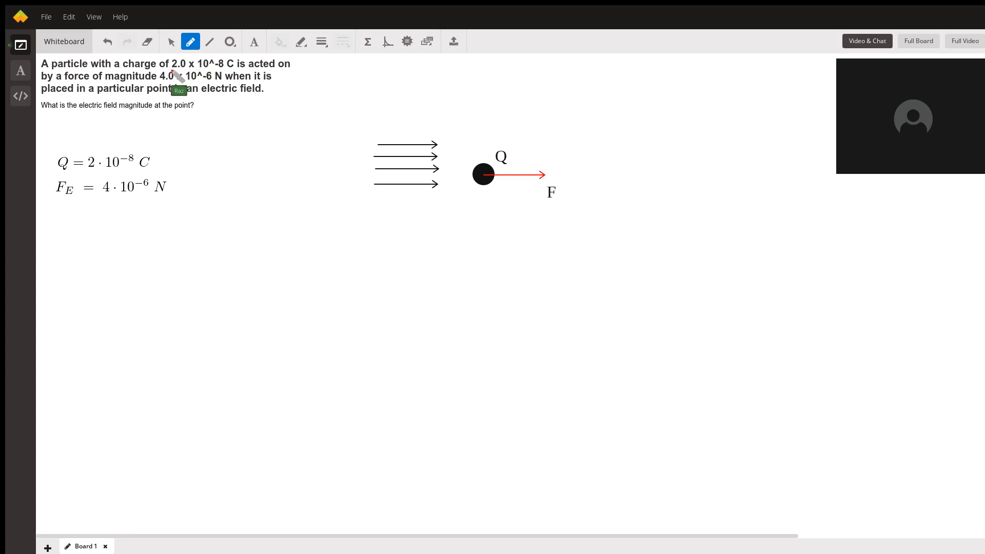
mouse_move(226, 75)
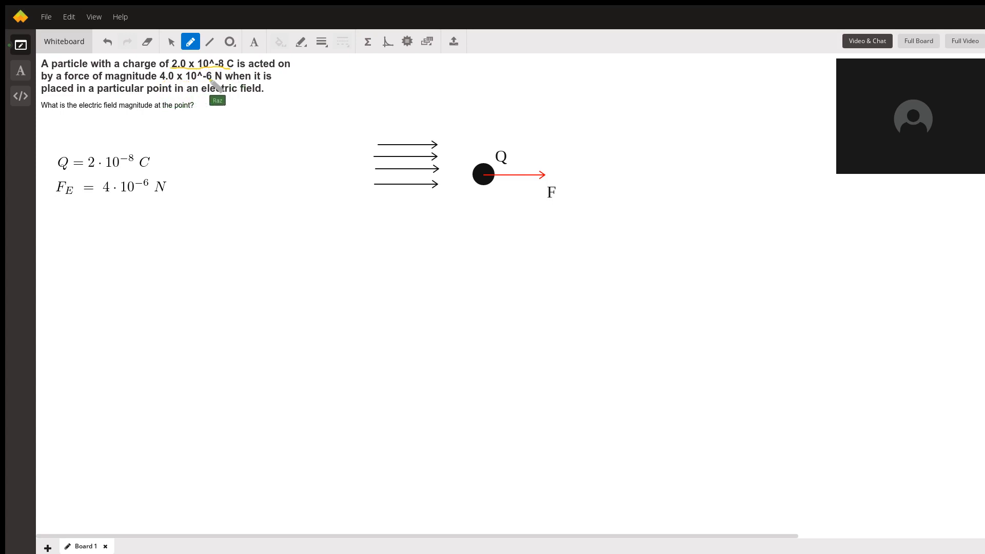
Underline the force value 4.0 x 10^-6 N in yellow.
drag(165, 81, 218, 80)
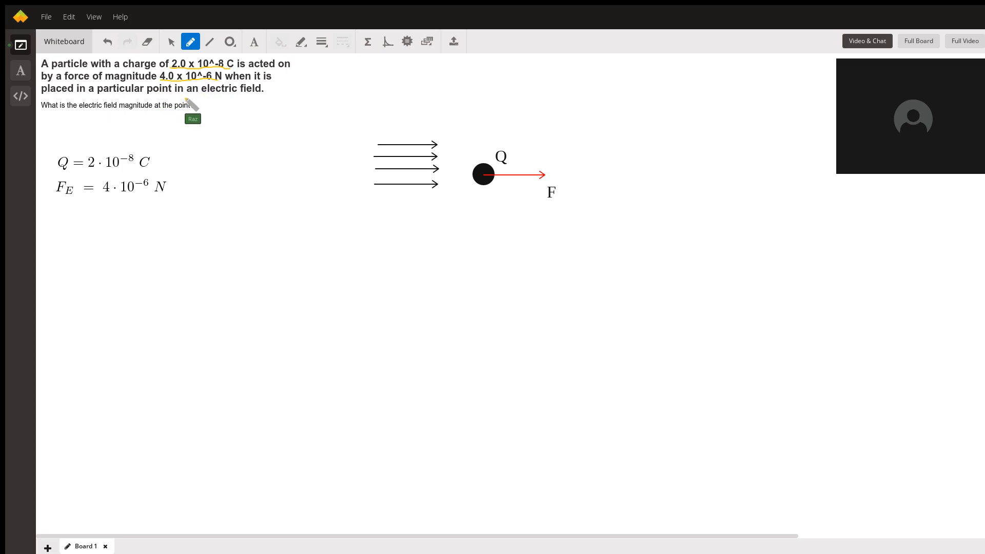
mouse_move(128, 103)
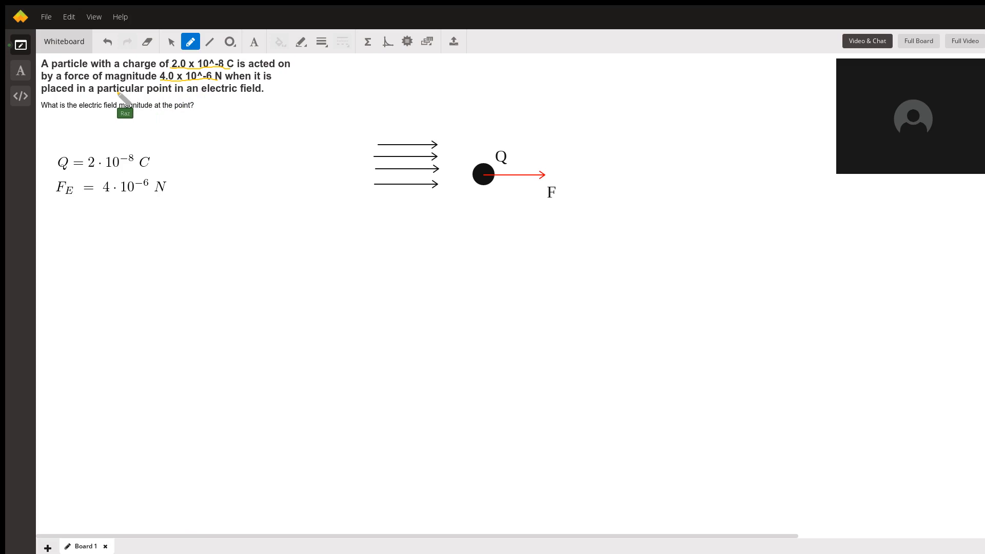
mouse_move(151, 157)
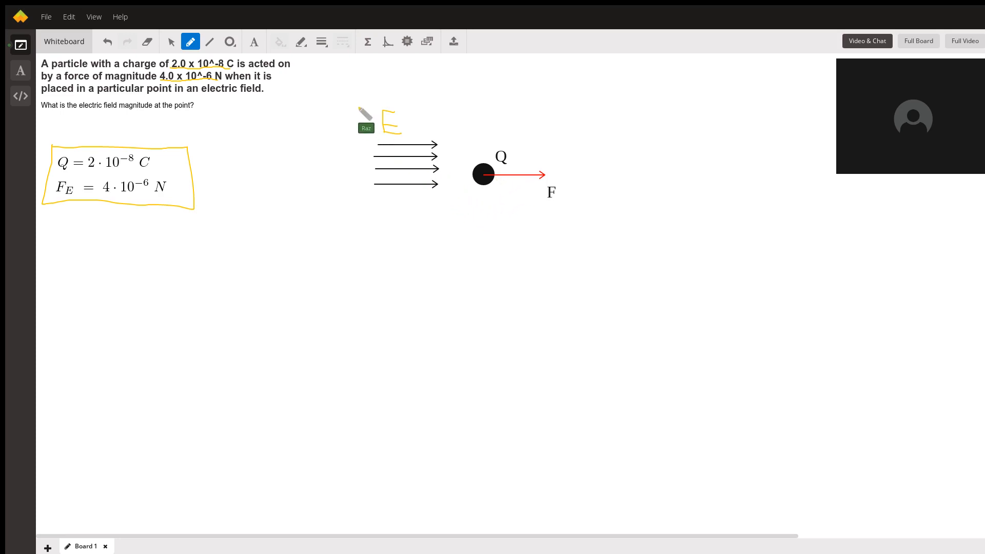
mouse_move(94, 113)
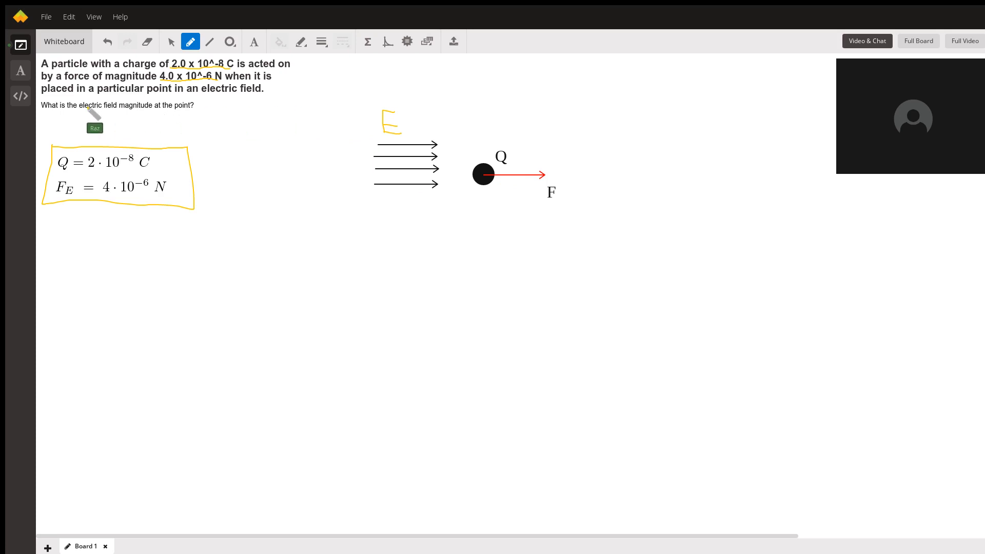
mouse_move(128, 126)
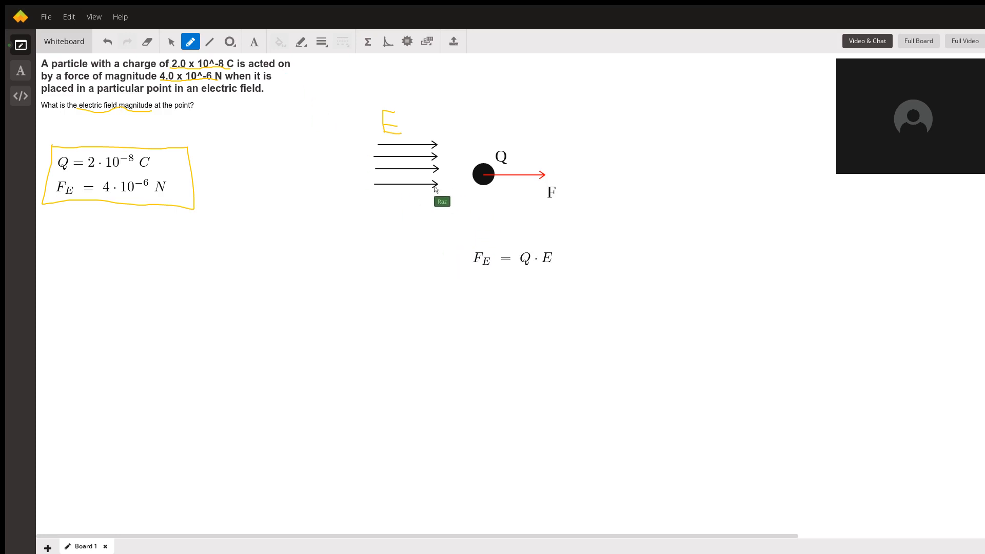
Drag the F_E = Q·E formula further left below the sketch.
drag(512, 257, 436, 243)
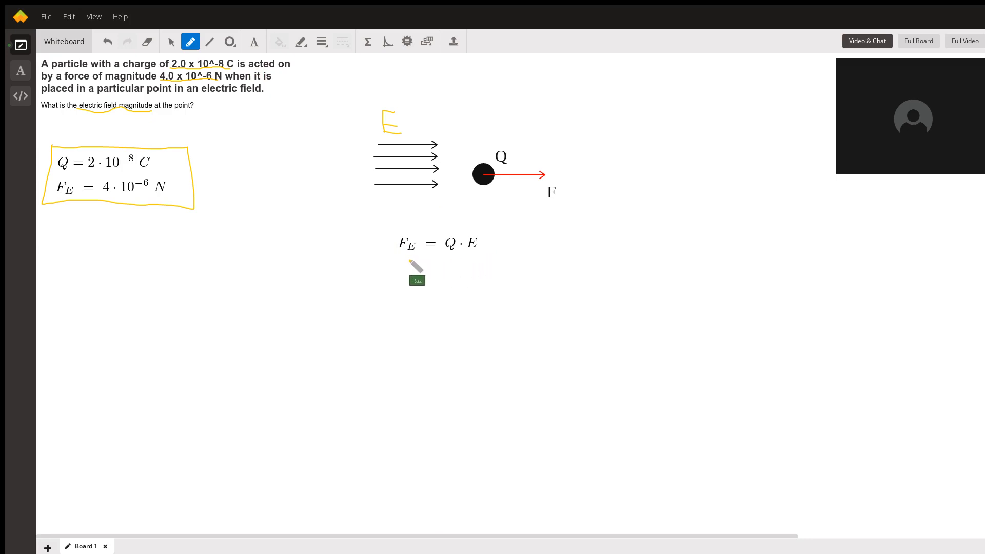
Draw a yellow box around the F_E = Q·E formula.
drag(392, 252, 487, 245)
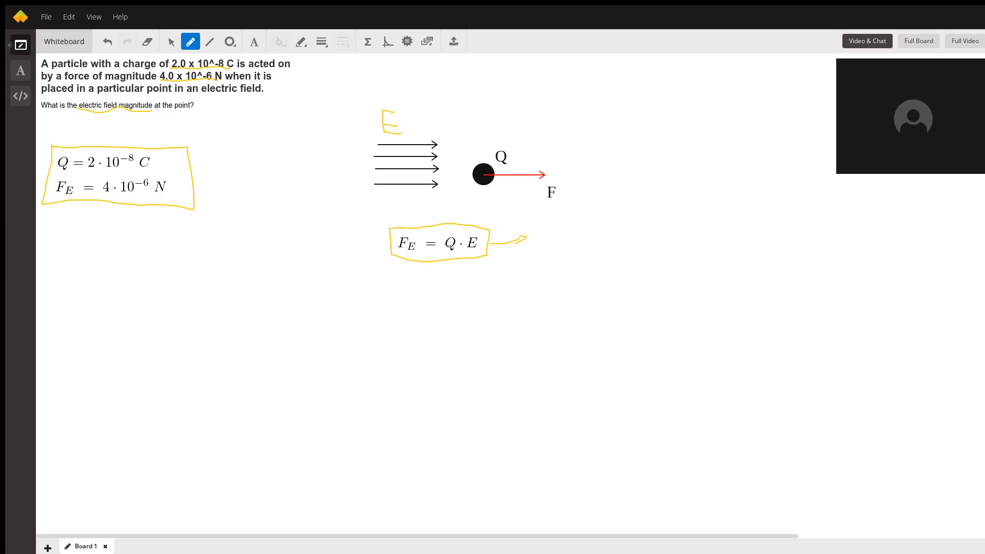
mouse_move(512, 263)
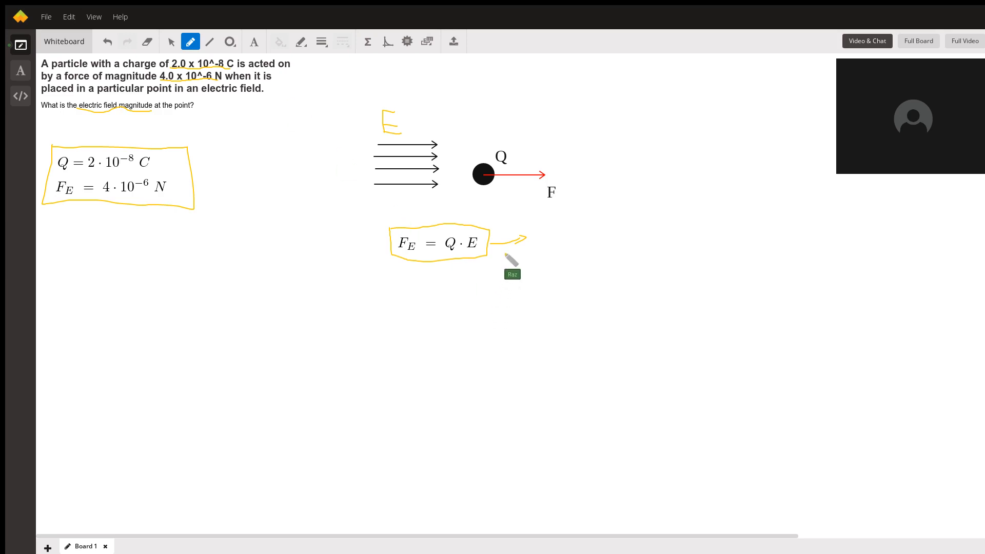